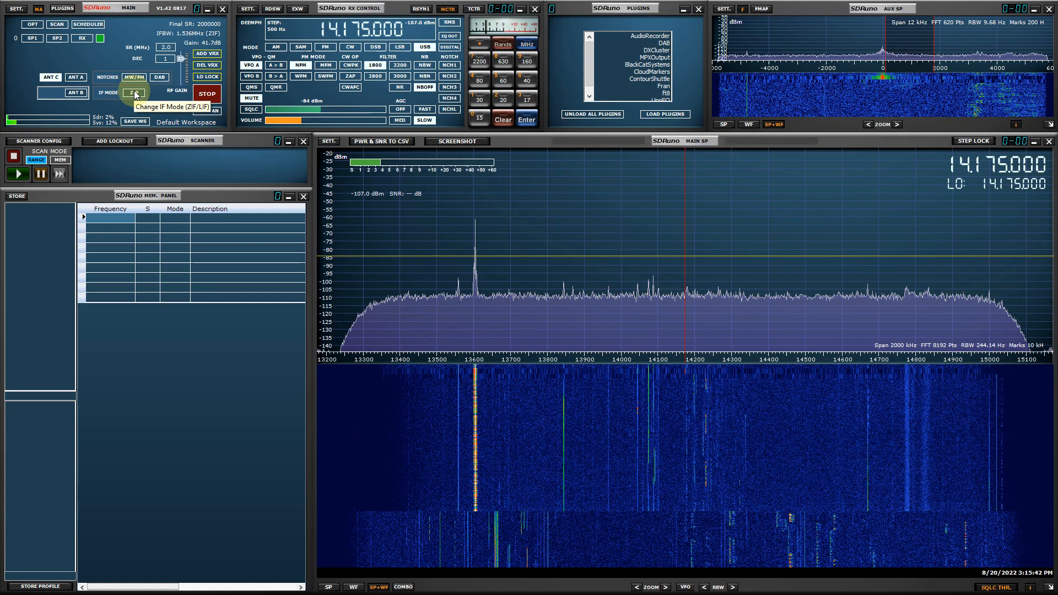
- Show the Bands keypad and open Custom Band Framing on an empty band slot
left_click(133, 92)
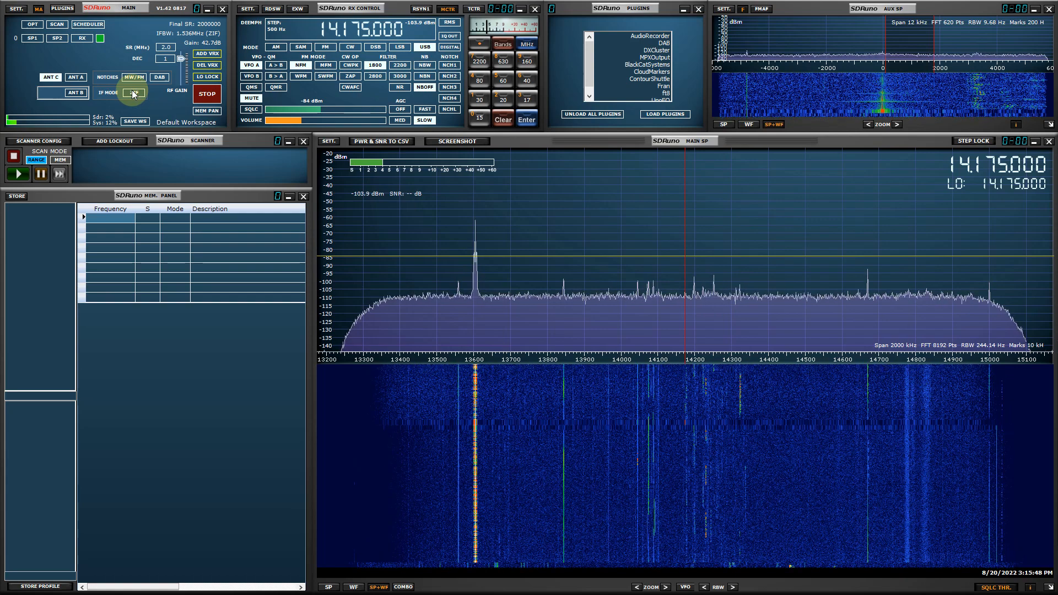
left_click(133, 93)
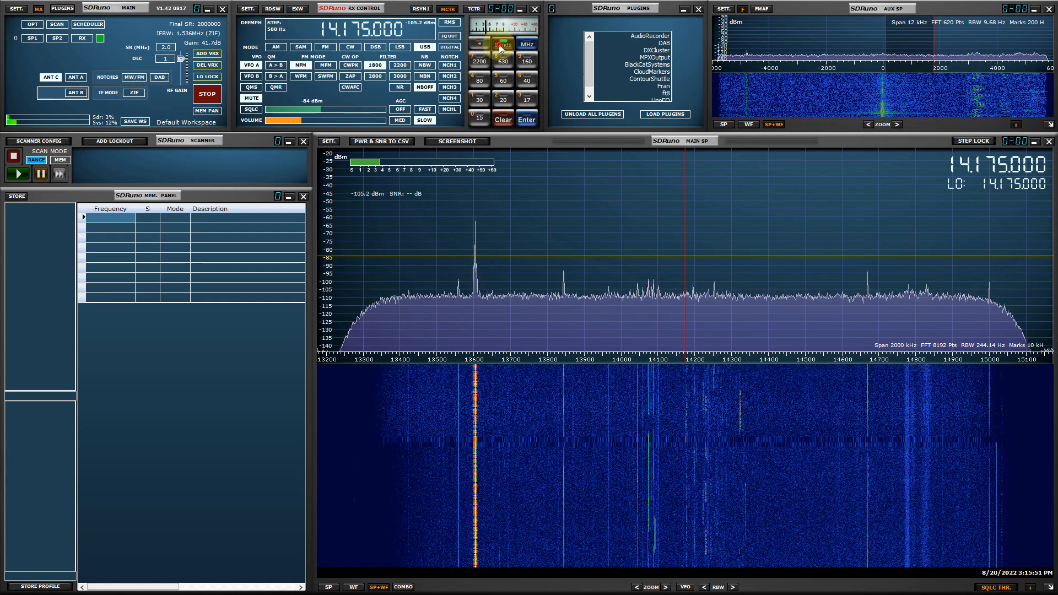
left_click(479, 117)
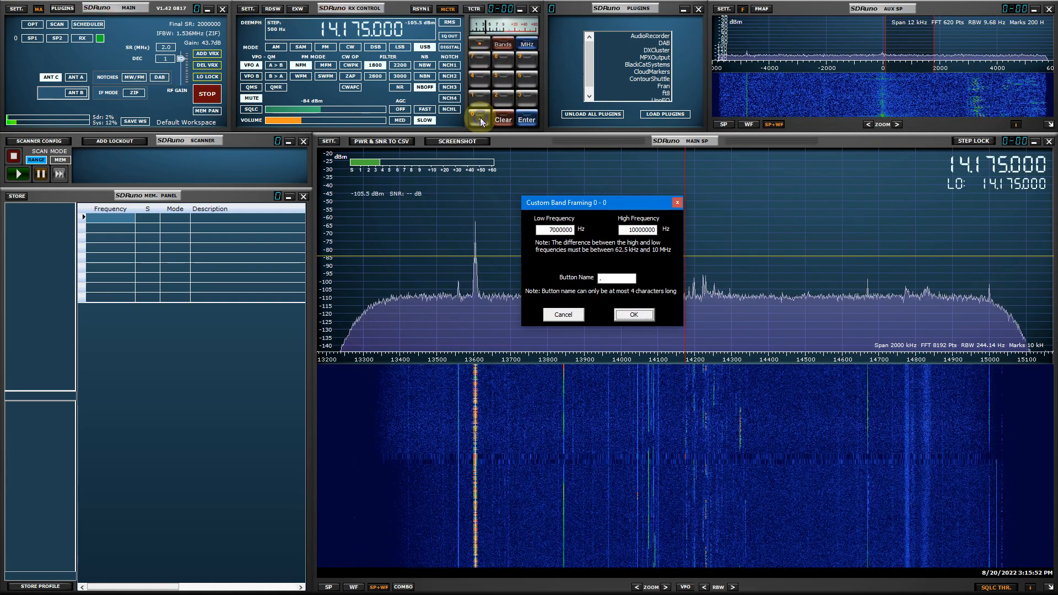
mouse_move(605, 226)
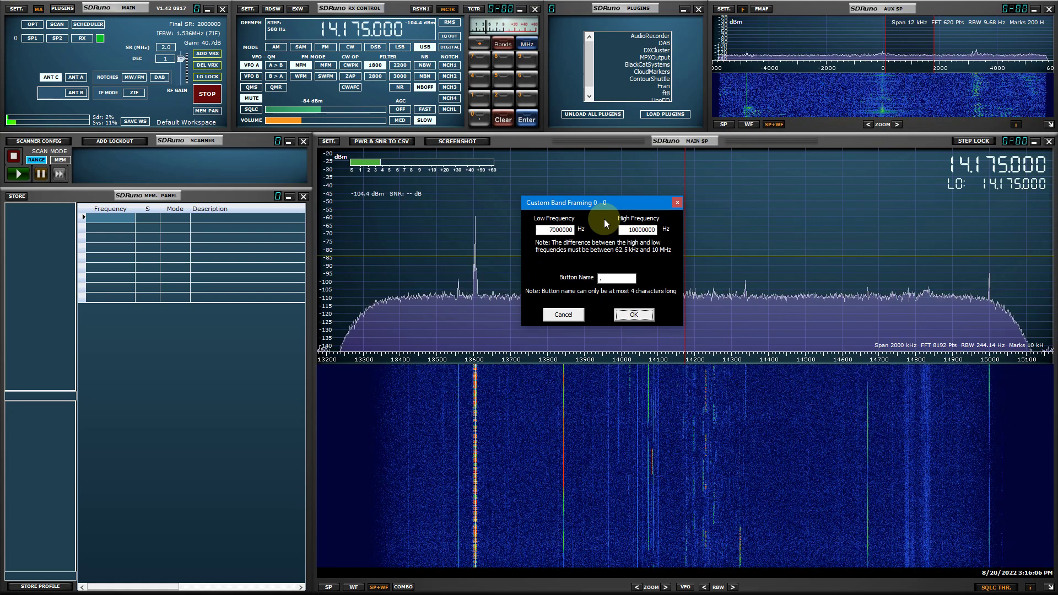
- Keep the 7,000,000–10,000,000 Hz range, name the button 'Test', and confirm
triple_click(553, 230)
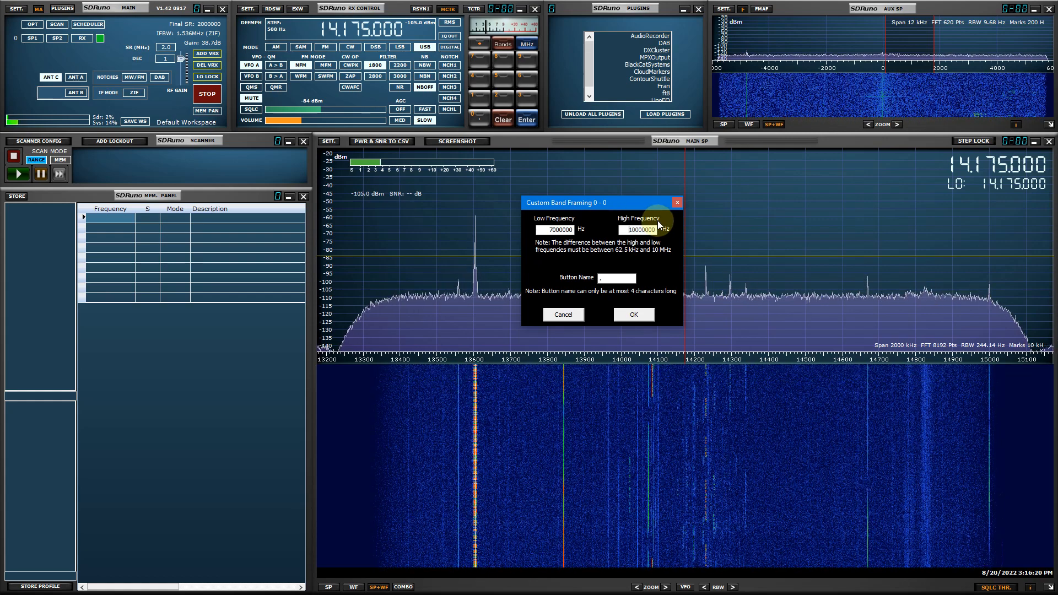
left_click(616, 277)
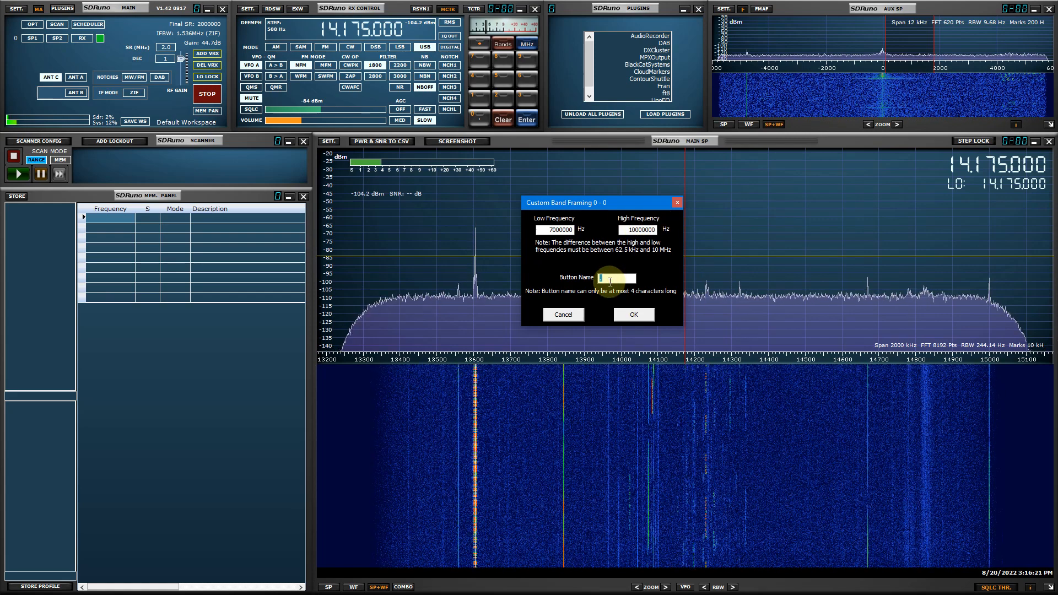
type("Test")
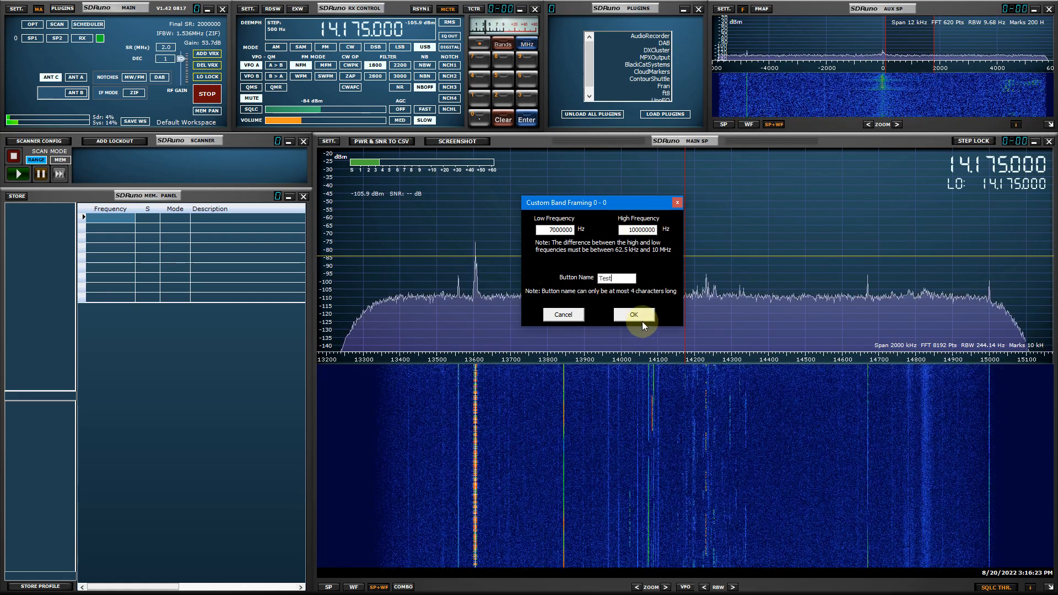
left_click(633, 315)
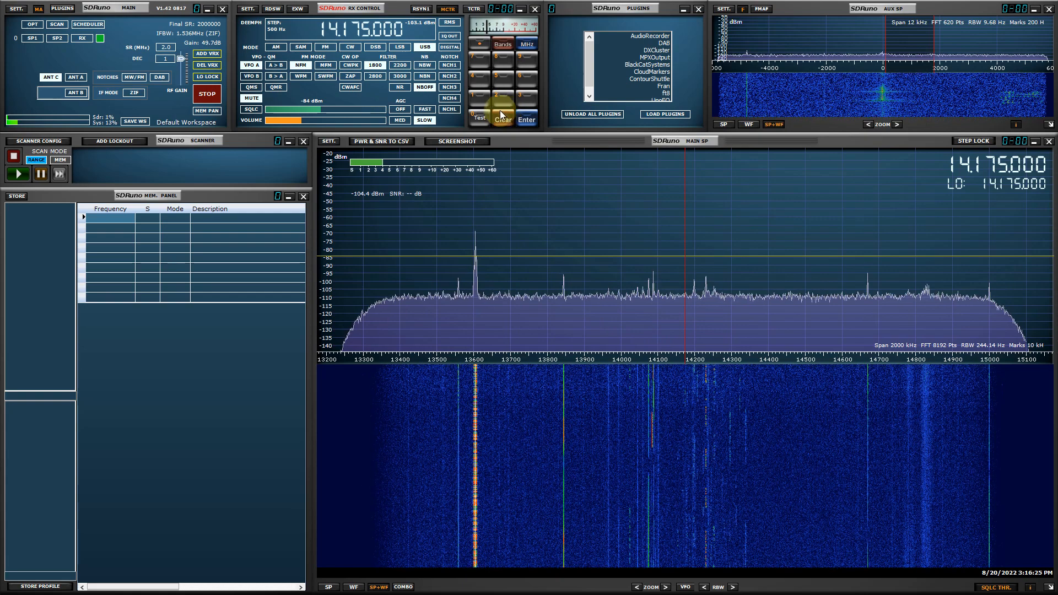